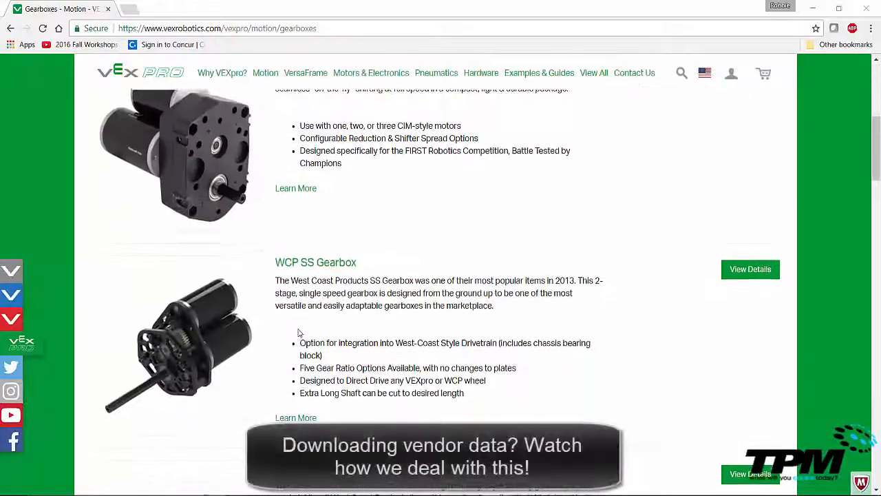
Browse the VEX gearbox page, then bring up the Three Minute Thursday playlist on the TPM Solutions channel
scroll(down, 3)
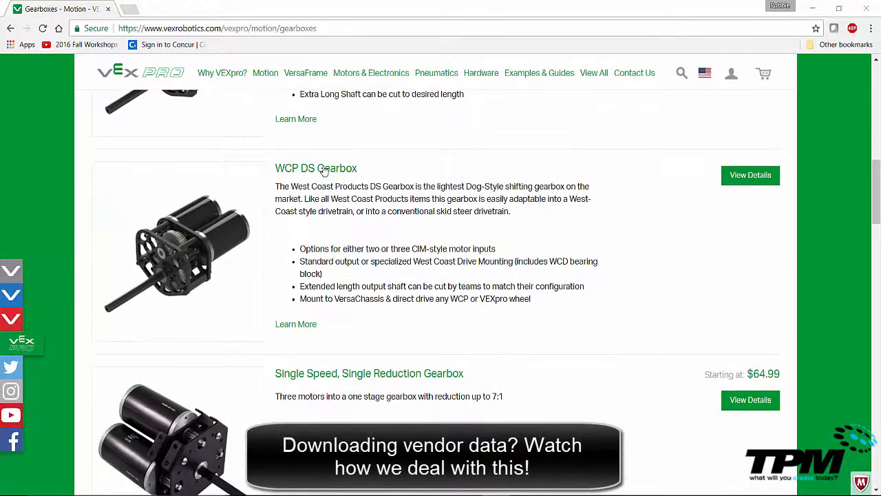
click(316, 168)
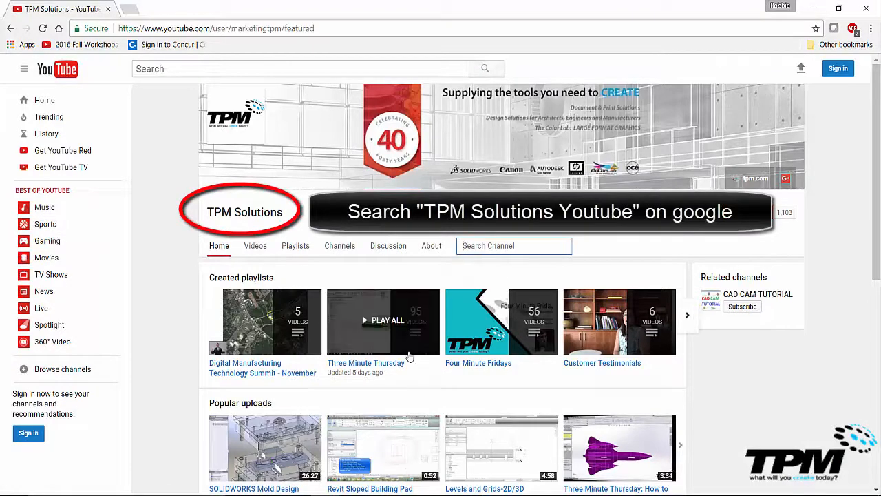
click(383, 323)
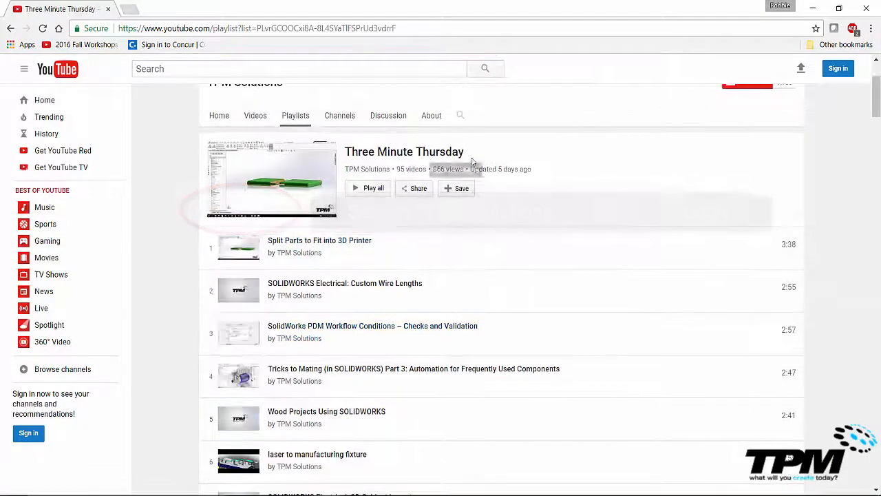
text(cleaningup the debris)
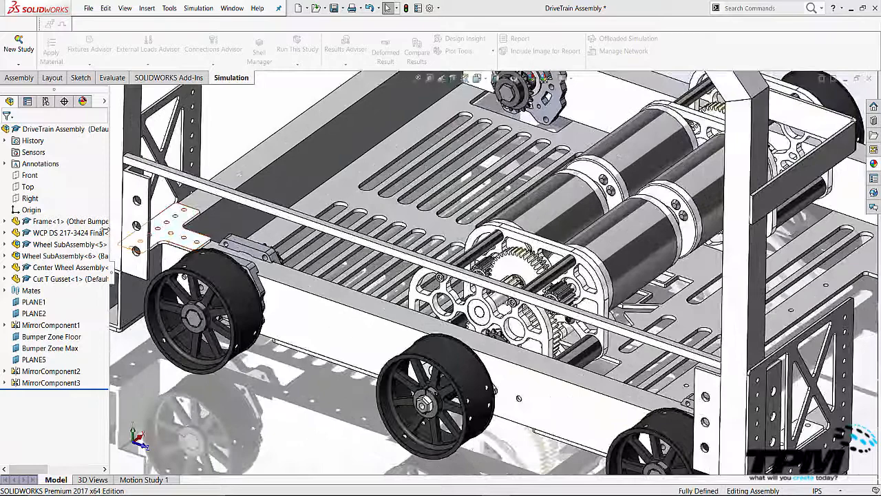
Select the gearbox in the DriveTrain assembly, then inspect the WCP-0075 wheel's single imported body
click(58, 232)
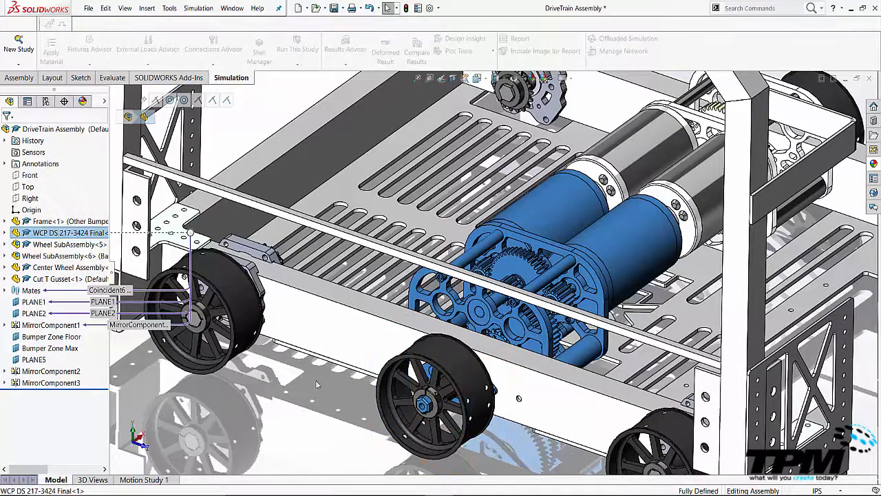
mouse_move(86, 210)
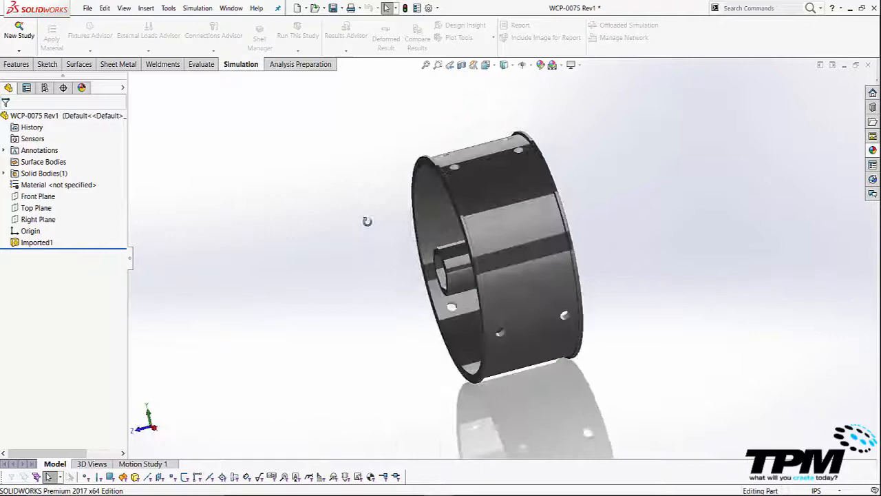
drag(366, 220, 231, 273)
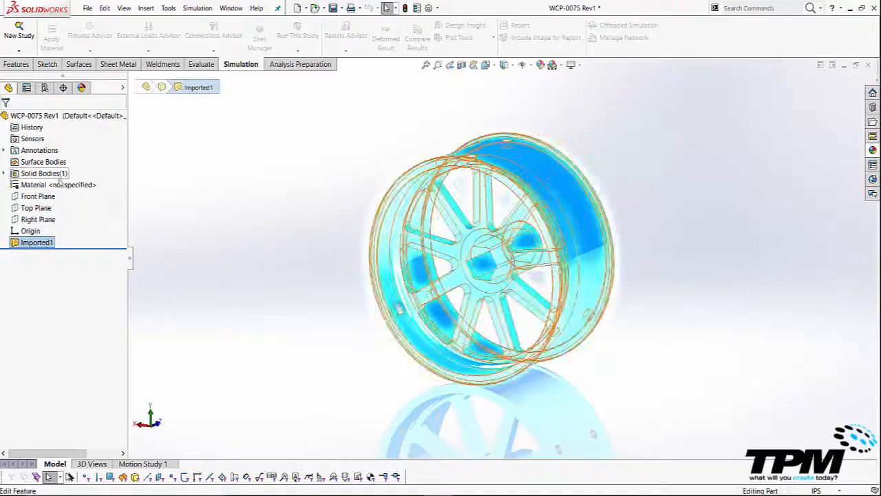
click(58, 184)
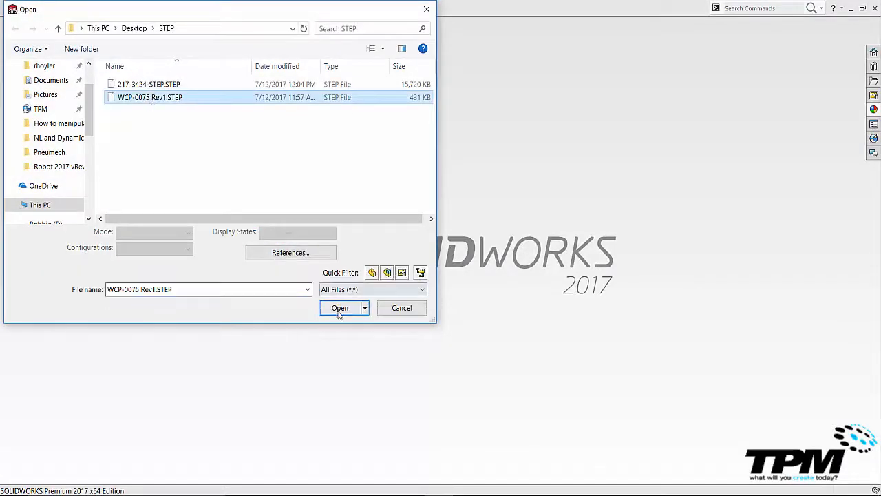
Re-import WCP-0075 Rev1.STEP, accept the clean import diagnostics, and run FeatureWorks feature recognition
click(339, 309)
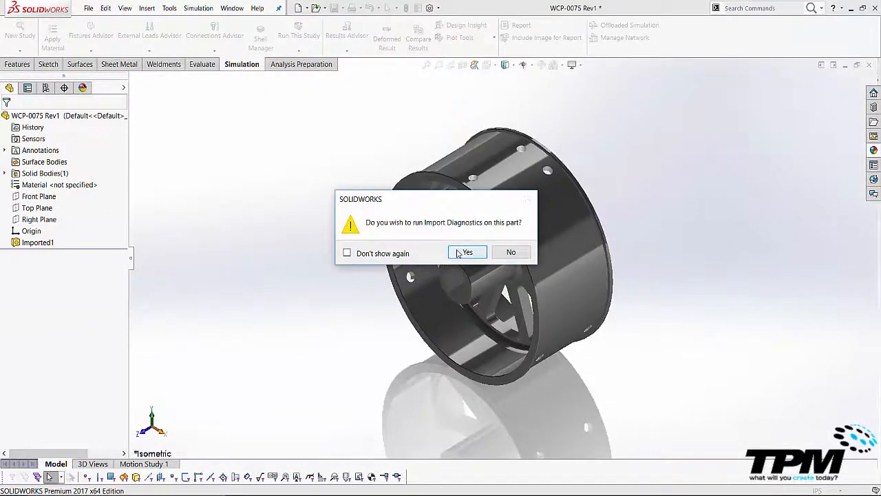
click(467, 252)
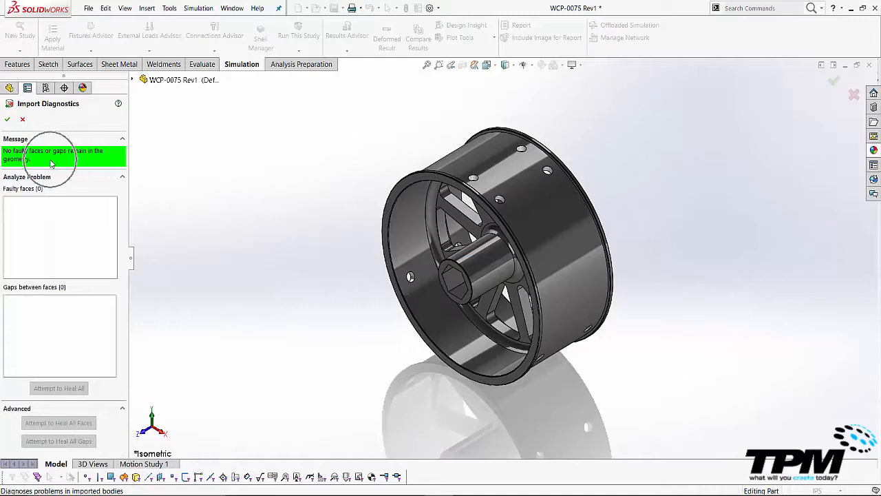
click(8, 118)
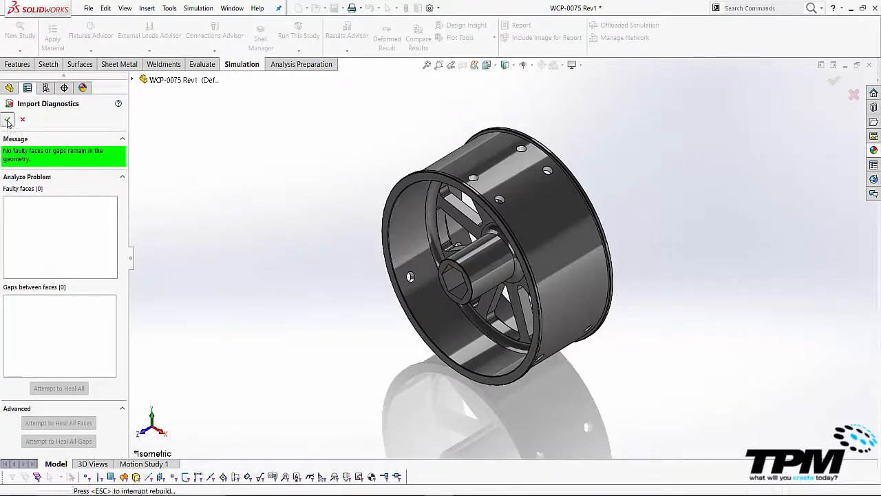
click(8, 120)
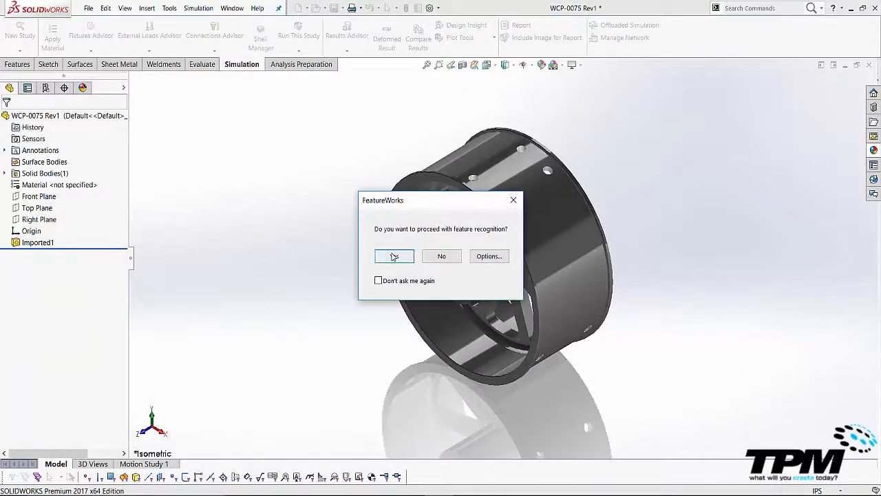
click(394, 255)
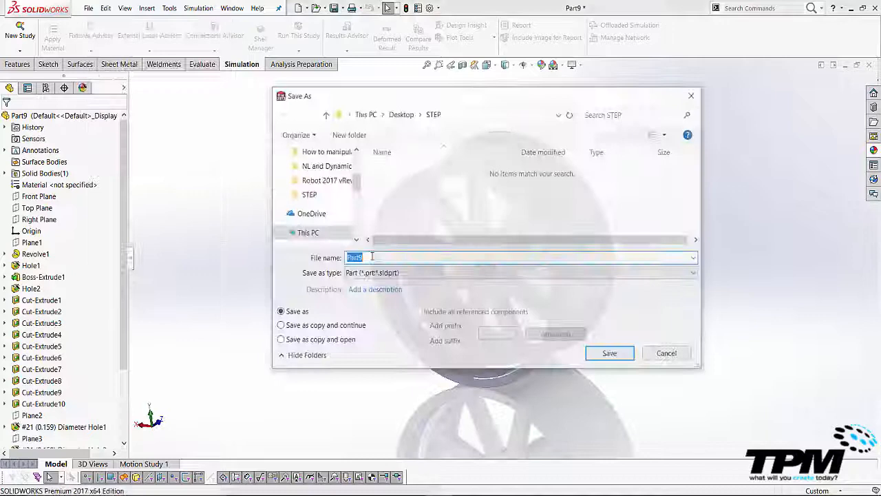
Give the rebuilt wheel (Part9) a new file name in the Save As dialog
click(609, 353)
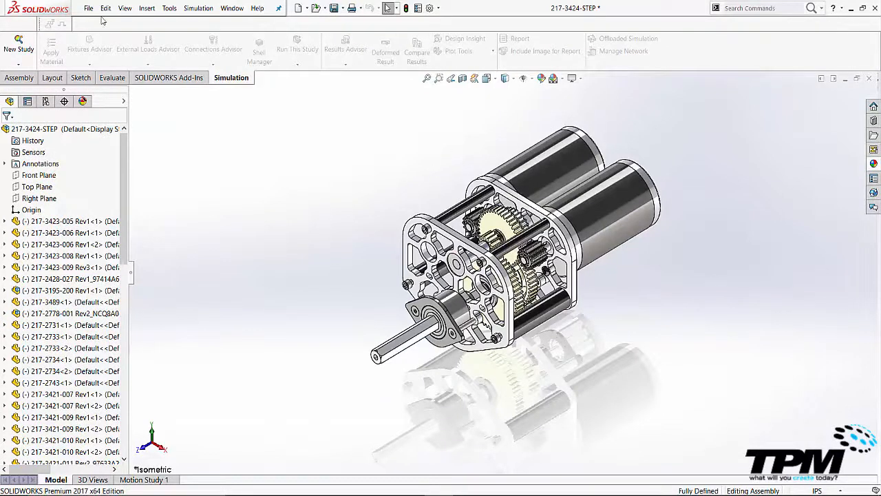
Save the 217-3424 gearbox assembly as a Part (*.sldprt) named WCP 2S
click(379, 283)
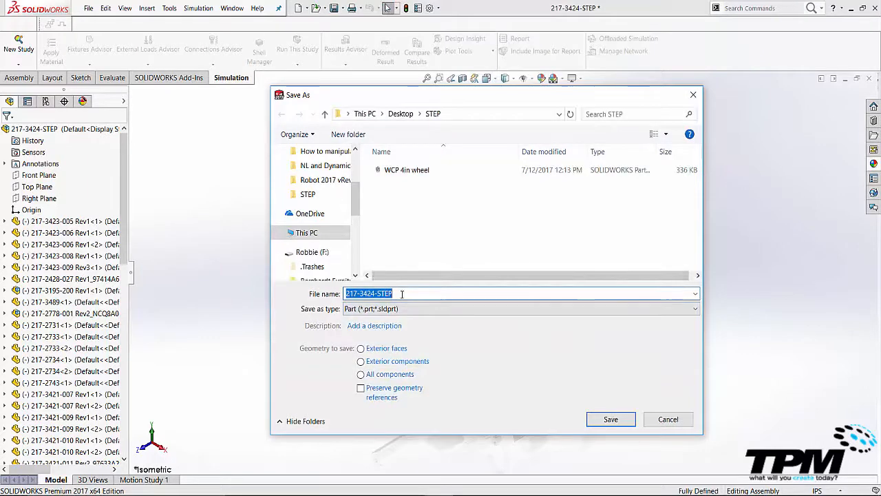
text(WCP 2S)
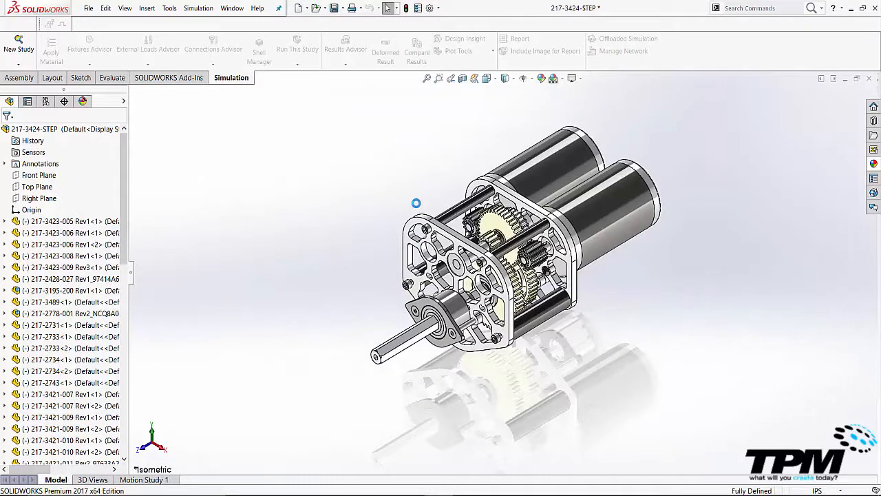
mouse_move(415, 189)
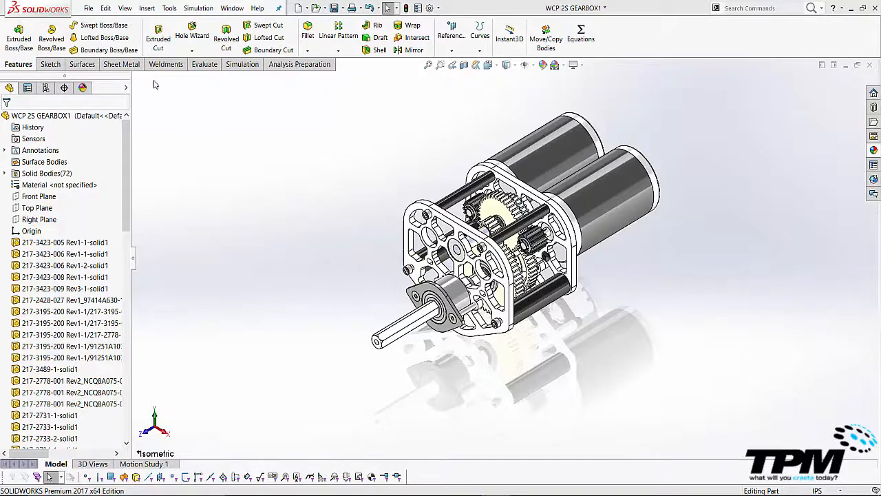
Override the WCP 2S gearbox's mass to 7.75 pounds in Mass Properties and close the report
click(203, 65)
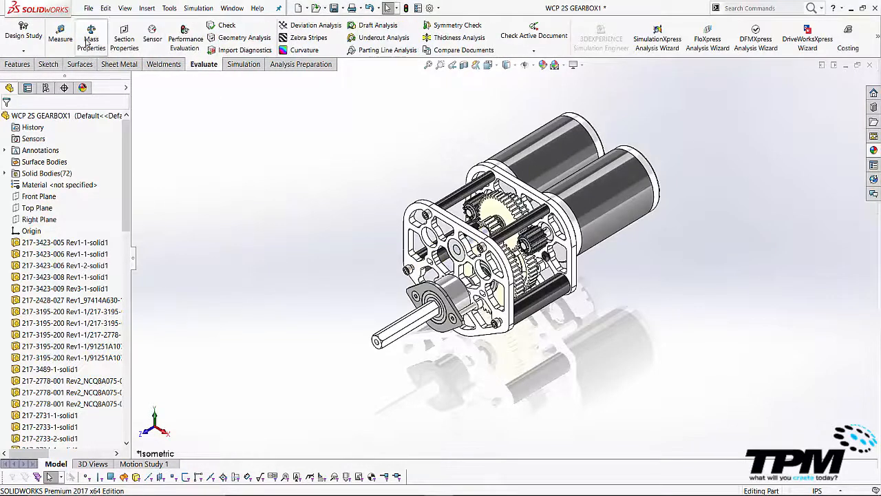
click(91, 39)
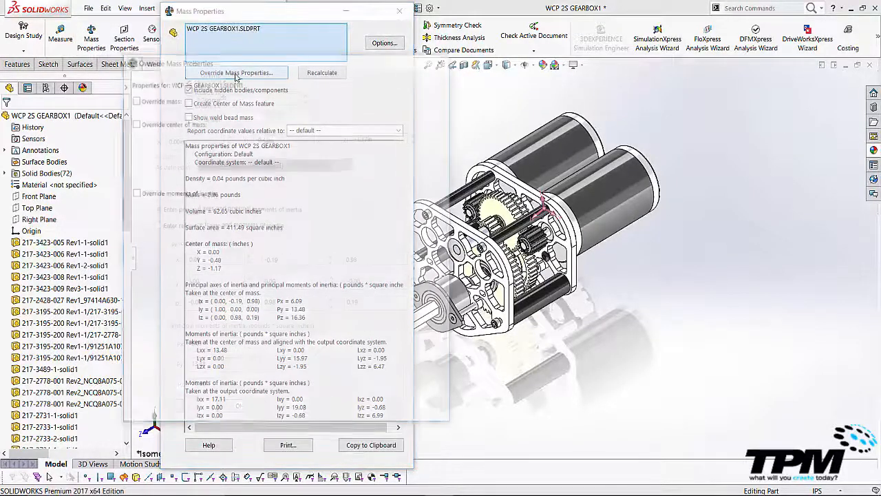
click(237, 72)
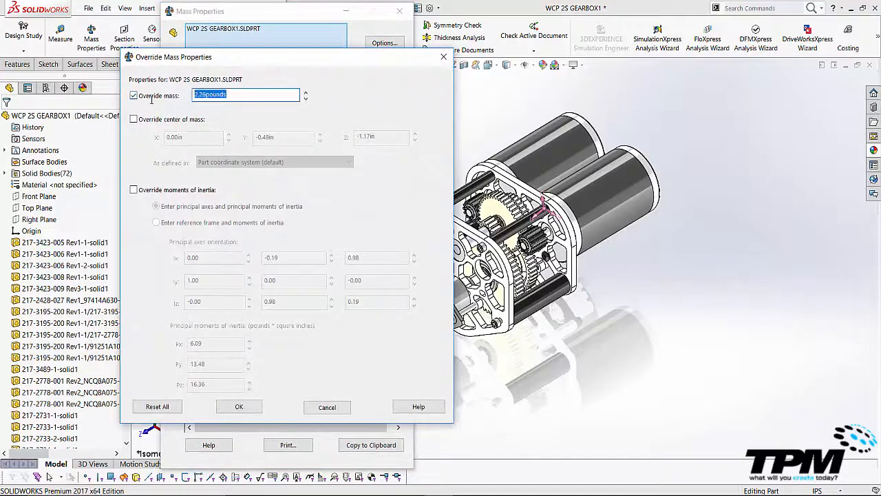
text(7.75)
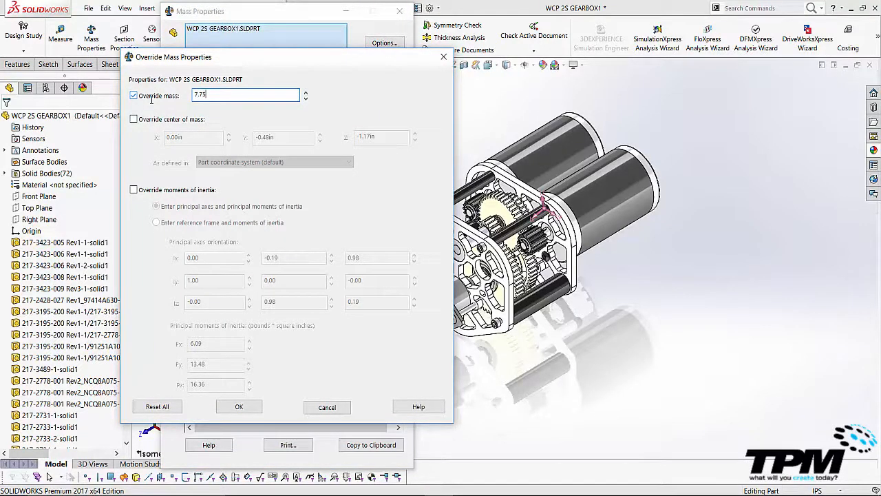
mouse_move(239, 363)
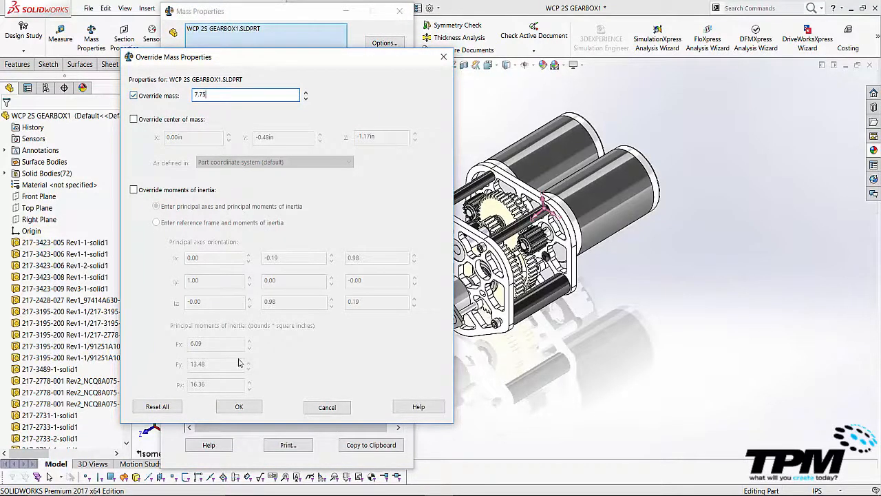
click(240, 406)
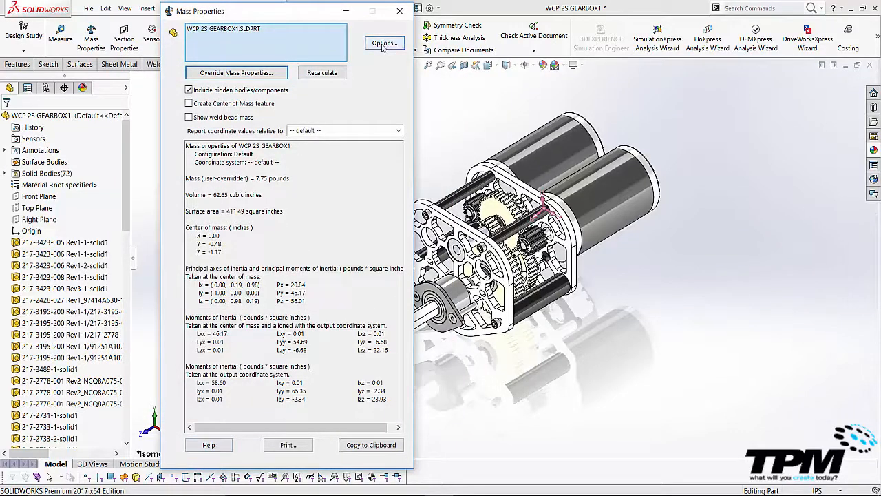
click(399, 11)
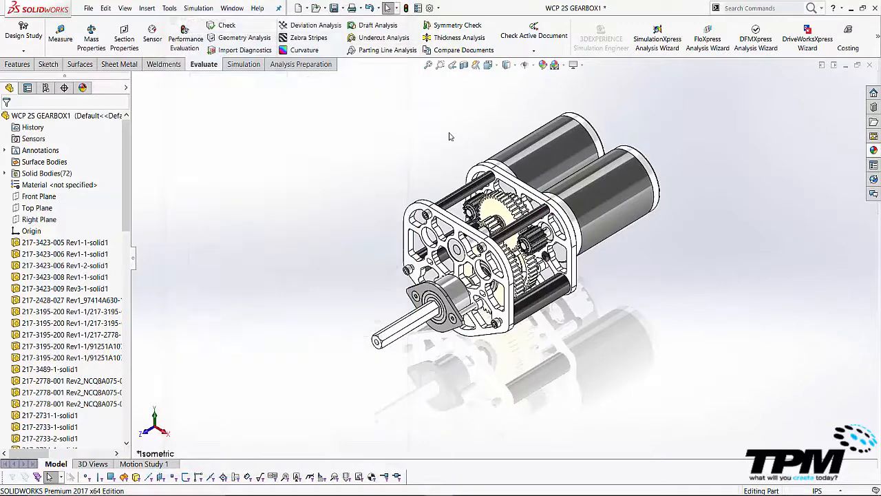